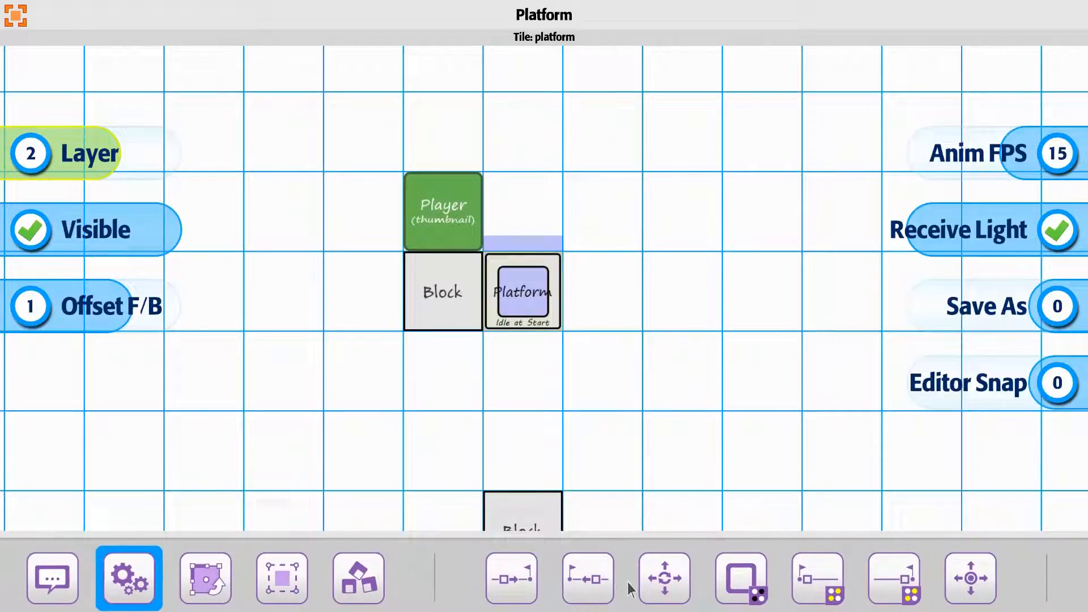
- Show the platform tile's mover reset options: reset on complete, delay 20, fade-in 5, looping off
click(663, 578)
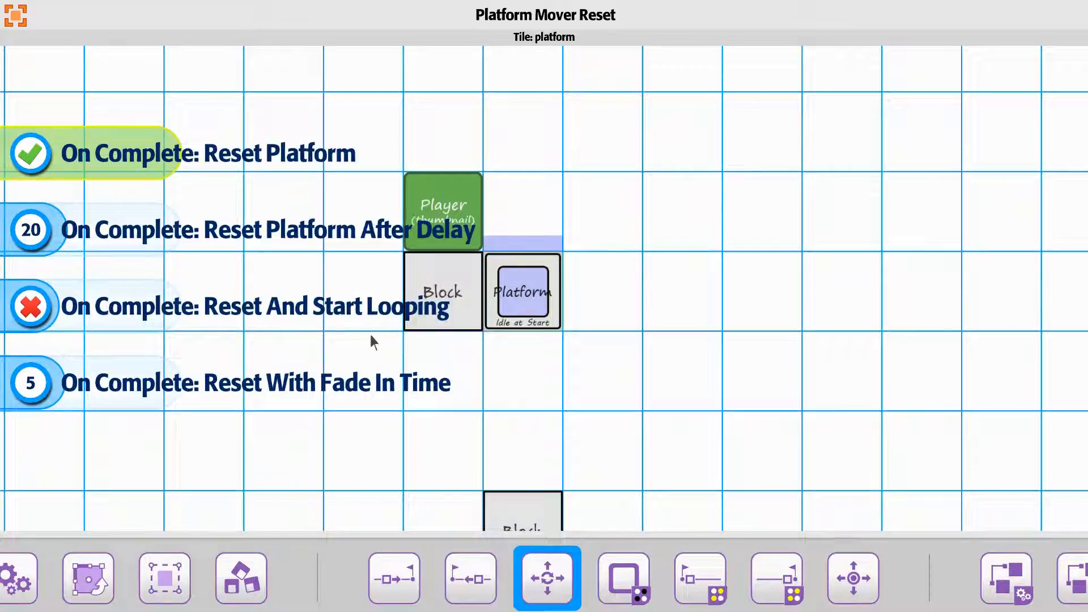
- Enable 'On Complete: Reset And Start Looping' for the platform and start play mode
click(30, 306)
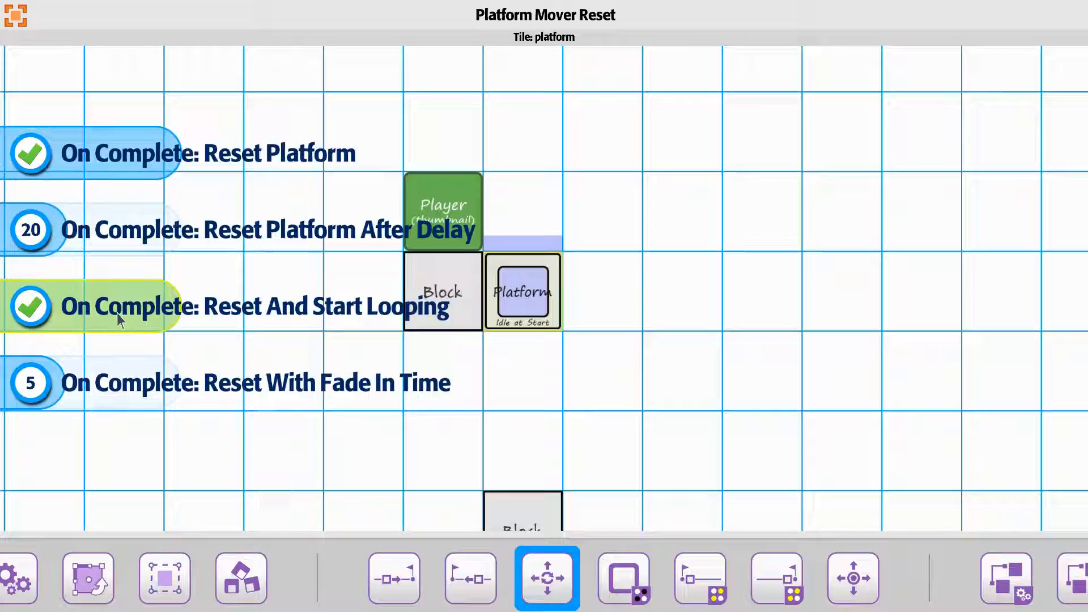
mouse_move(144, 401)
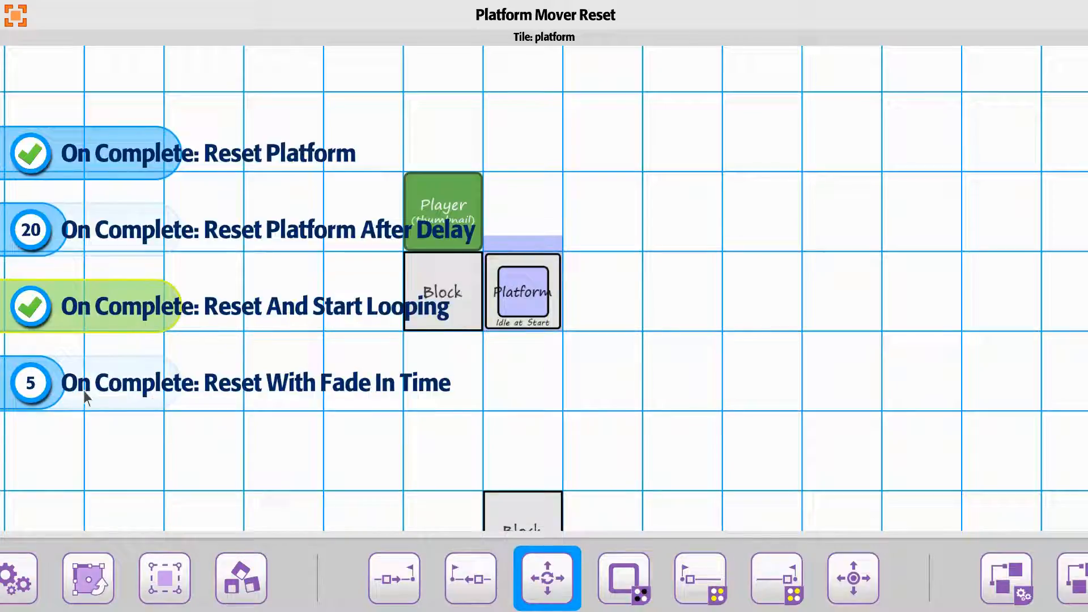
mouse_move(62, 394)
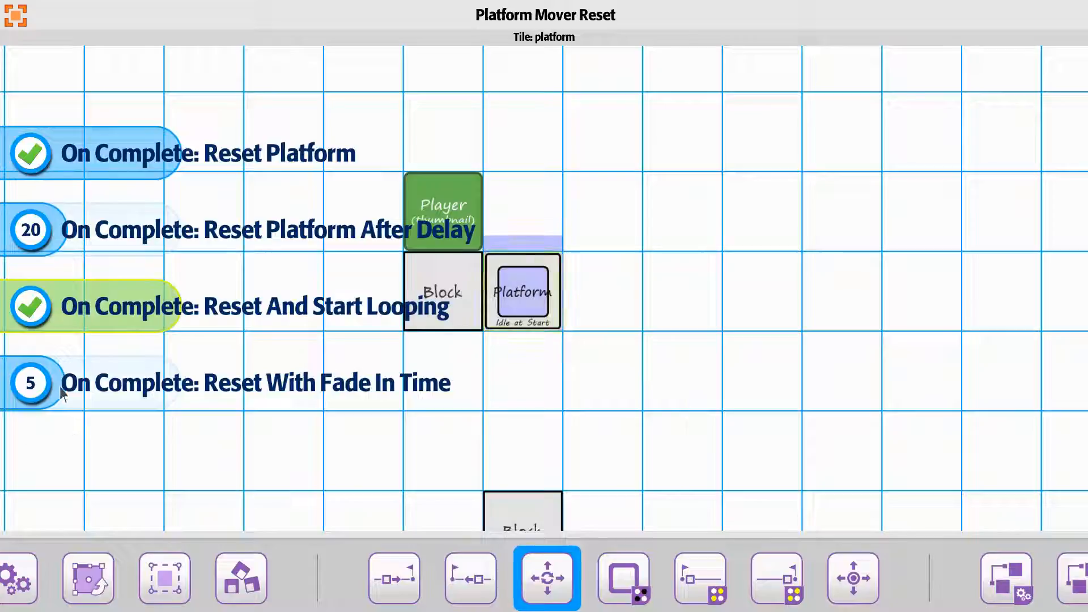
click(30, 382)
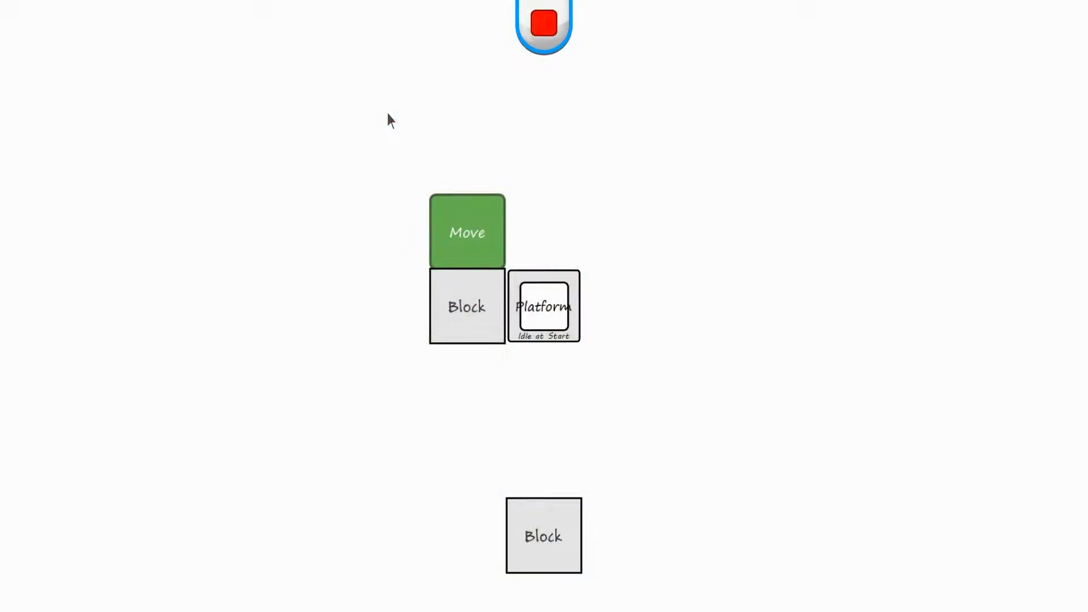
- Play-test the level, moving the player while the platform travels down, then stop the test
drag(466, 232, 543, 258)
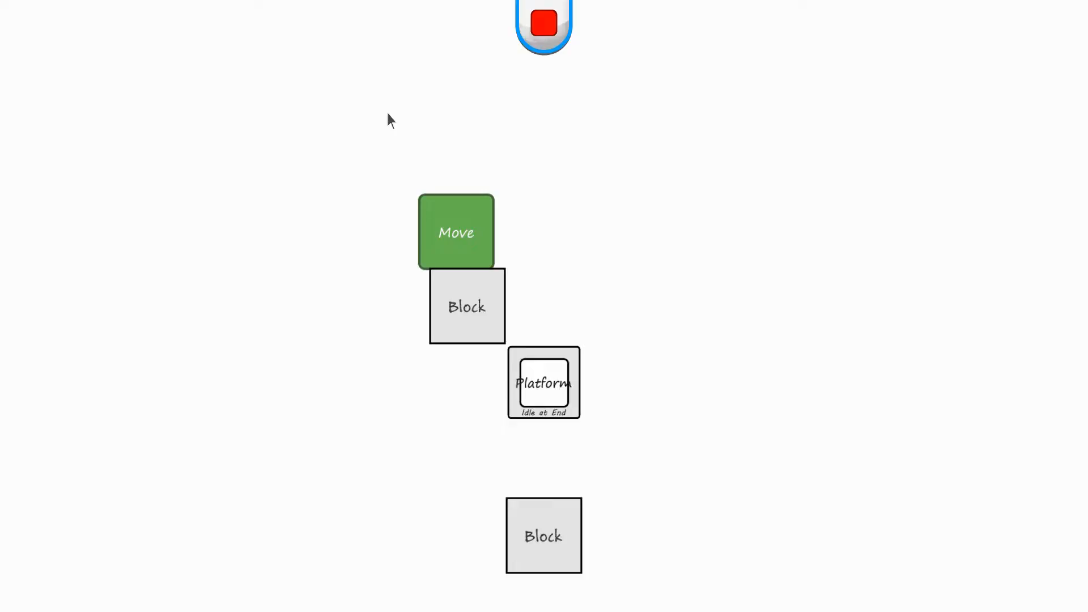
click(543, 23)
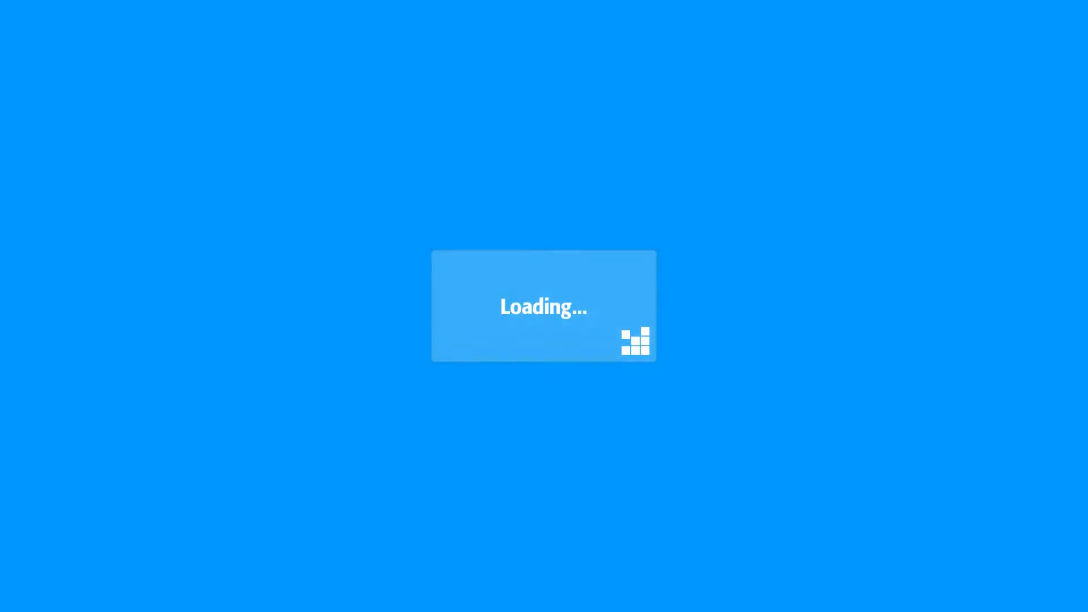